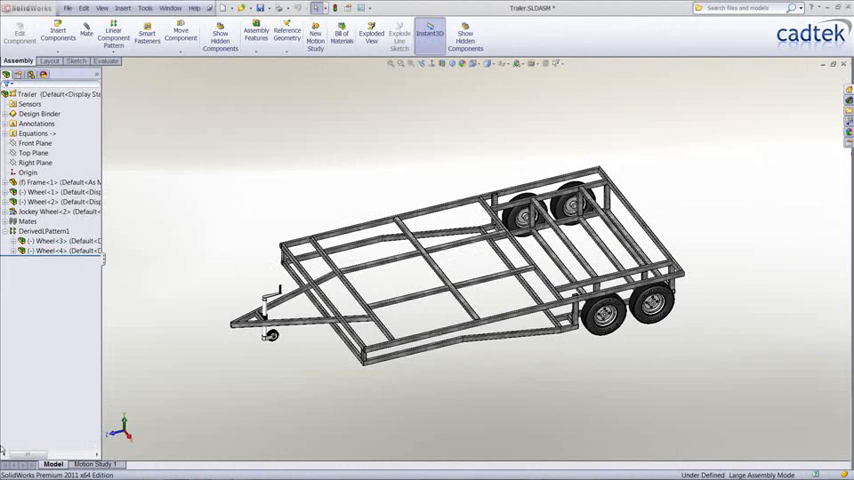
# - Launch DriveWorksXpress from the Tools menu to show its task pane
pyautogui.click(144, 8)
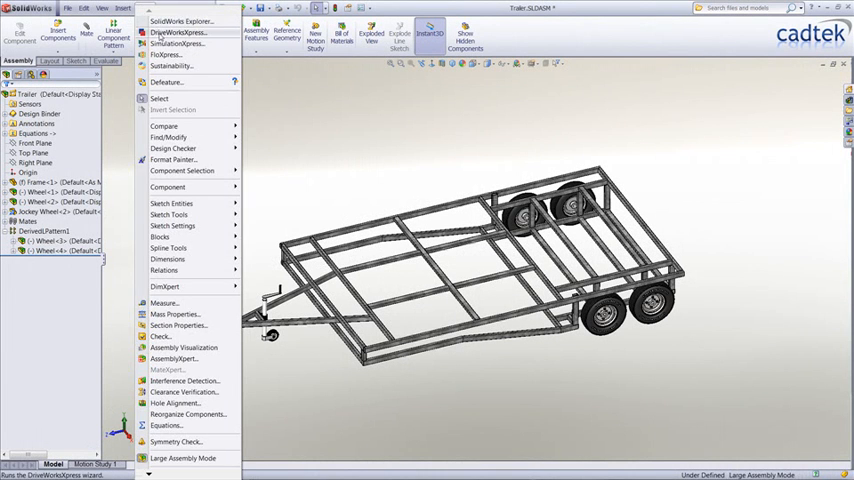
pyautogui.click(176, 32)
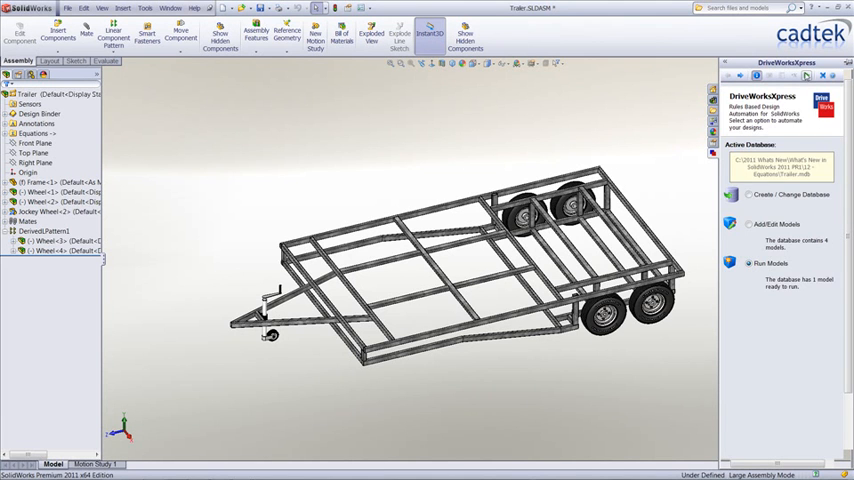
# - Run the trailer form, enter customer name cadtek and pick the trailer size
pyautogui.click(770, 268)
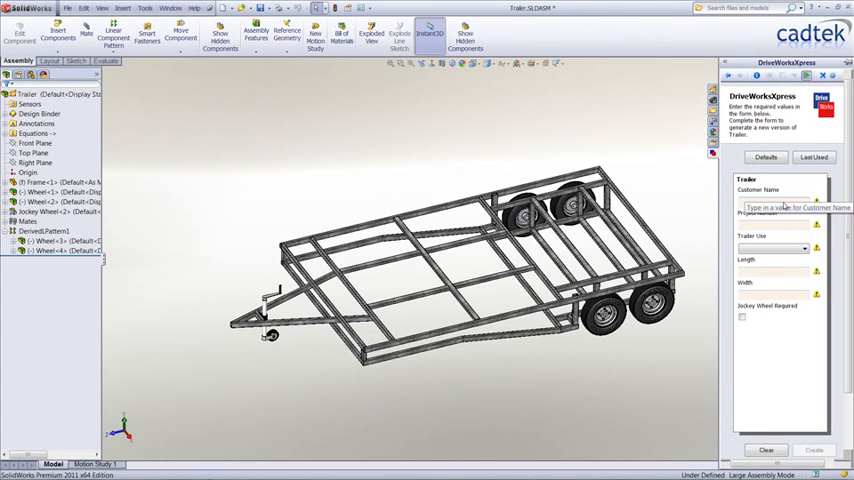
pyautogui.click(784, 202)
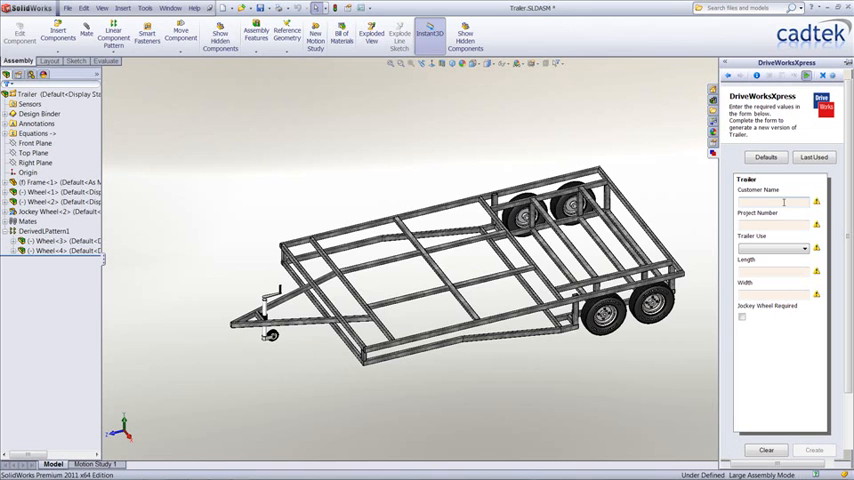
pyautogui.write('cadtek')
pyautogui.write('sw2011')
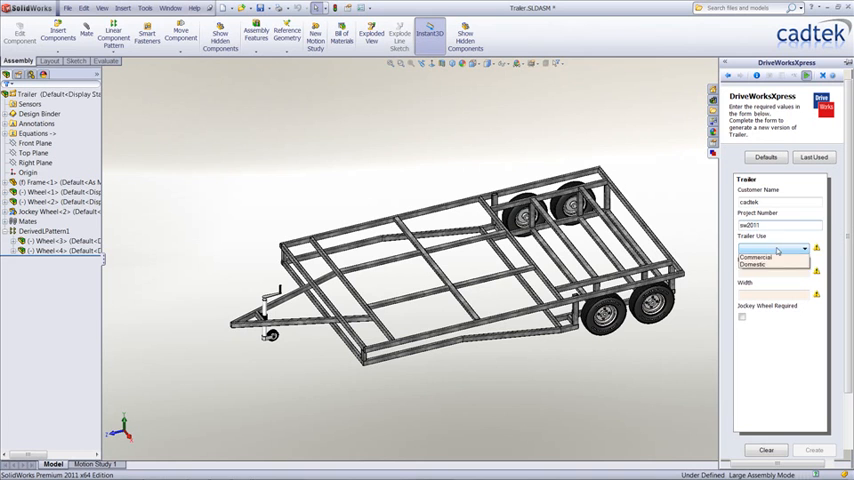
pyautogui.click(758, 256)
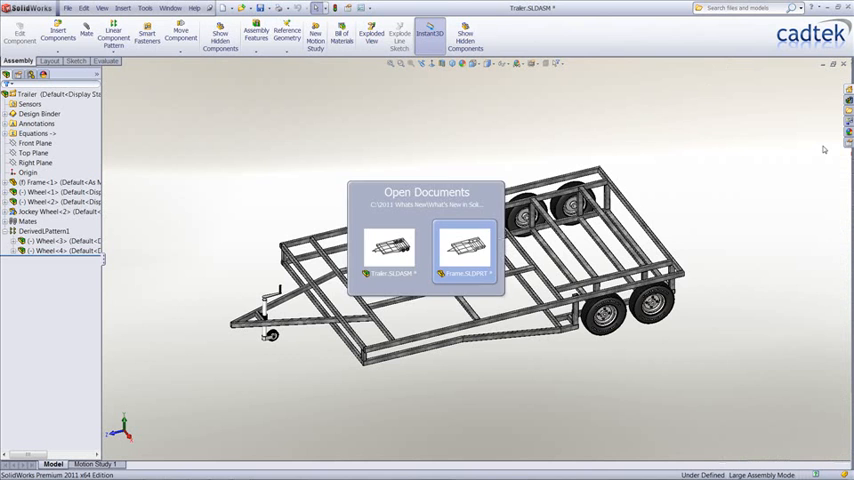
# - Switch to Frame.SLDPRT and show Sketch1's dimensions on the welded frame
pyautogui.click(466, 248)
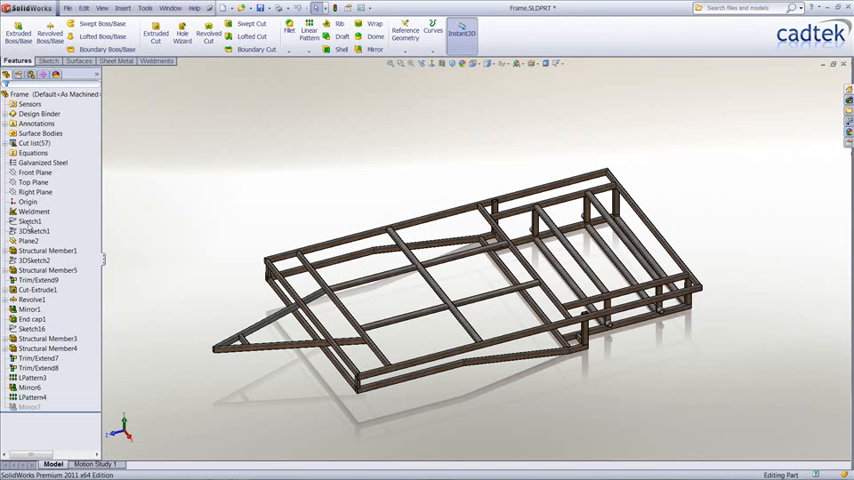
pyautogui.click(30, 220)
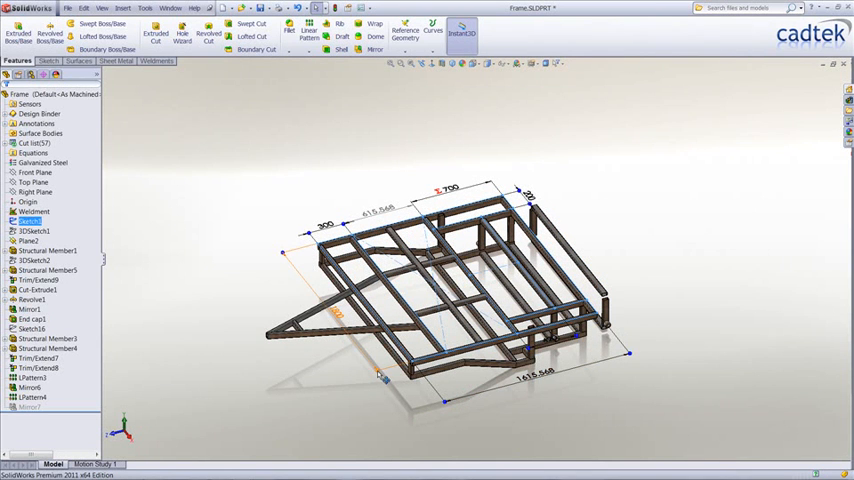
pyautogui.moveTo(450, 300); pyautogui.dragTo(470, 290)
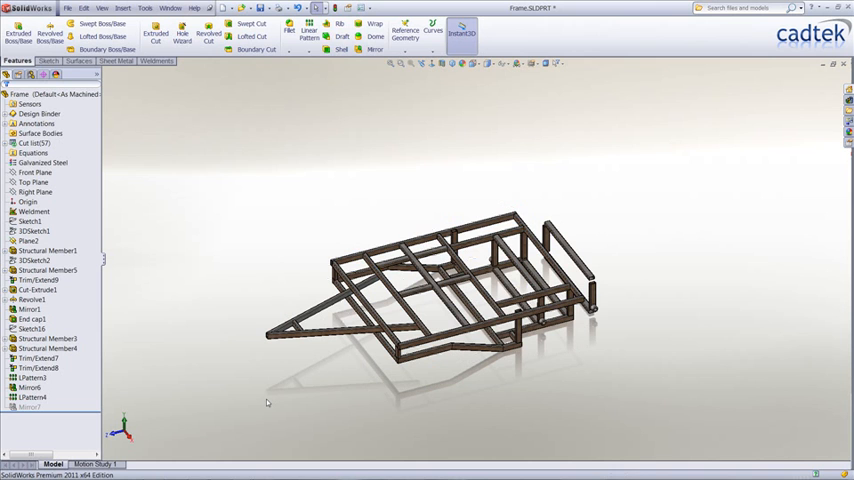
# - Highlight the cross-member linear pattern, then bring up the Frame part's Equations dialog
pyautogui.click(30, 408)
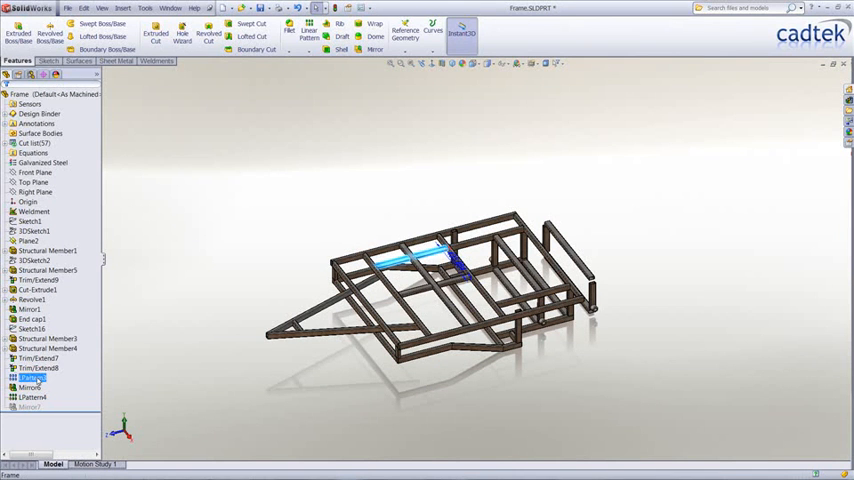
pyautogui.click(30, 376)
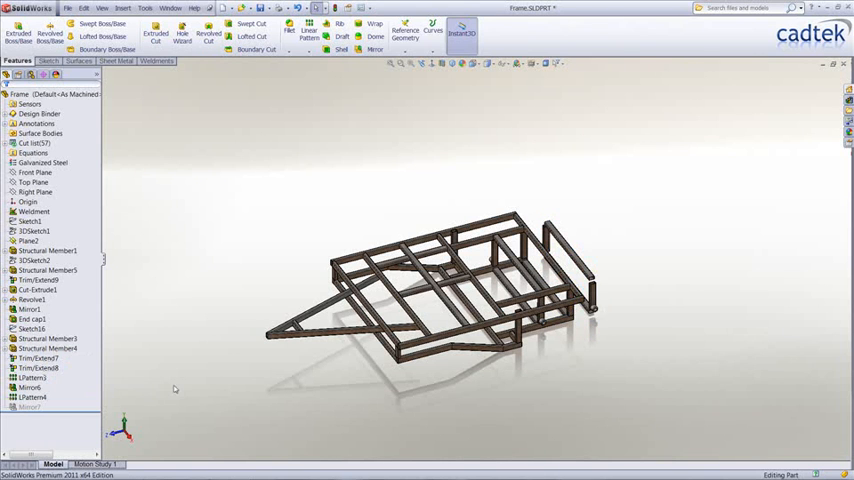
pyautogui.click(146, 8)
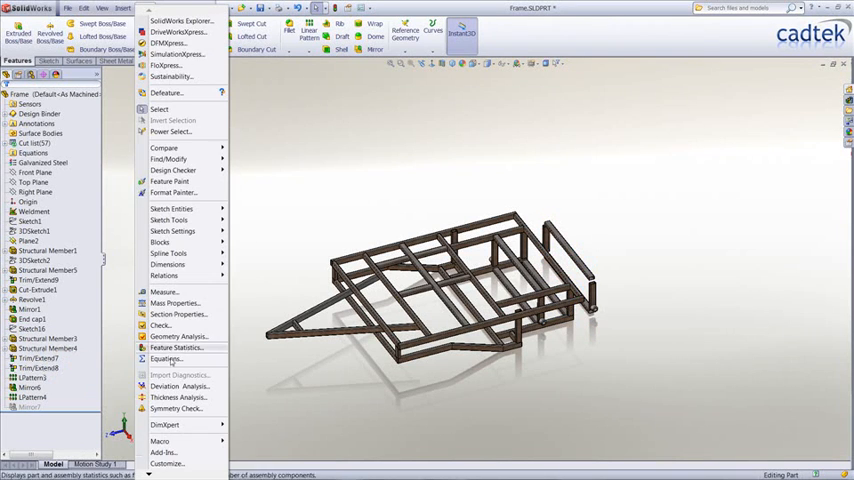
pyautogui.click(166, 360)
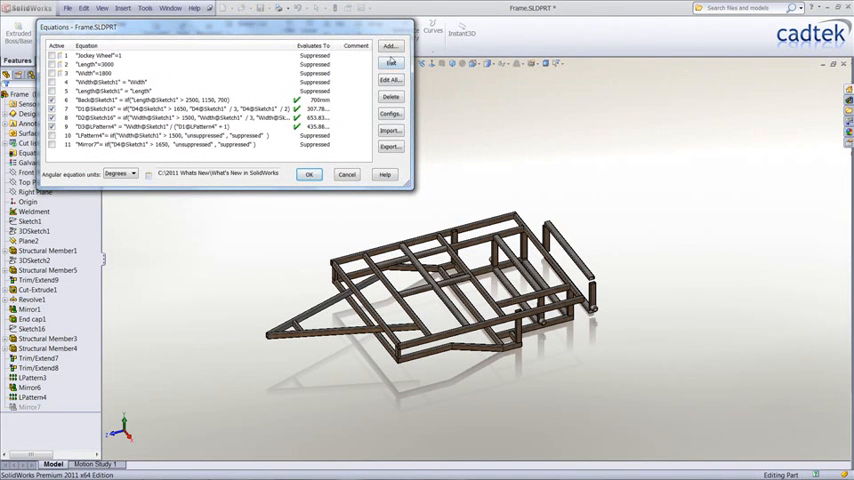
# - Add equation "LPattern3" = iif("Back@Sketch1"<1000, "suppressed", "unsuppressed")
pyautogui.click(388, 46)
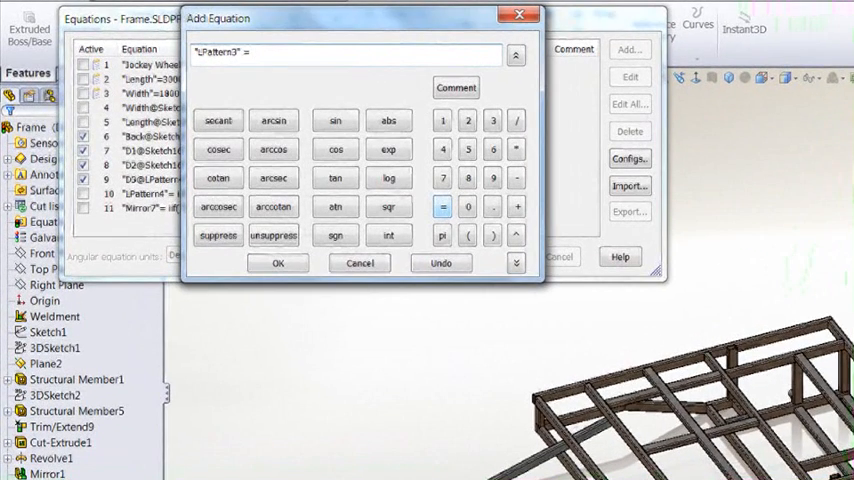
pyautogui.write('iif')
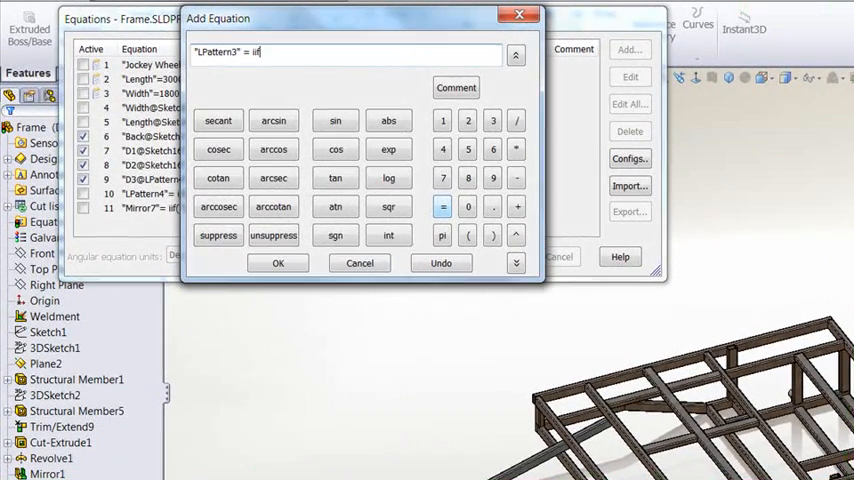
pyautogui.click(468, 236)
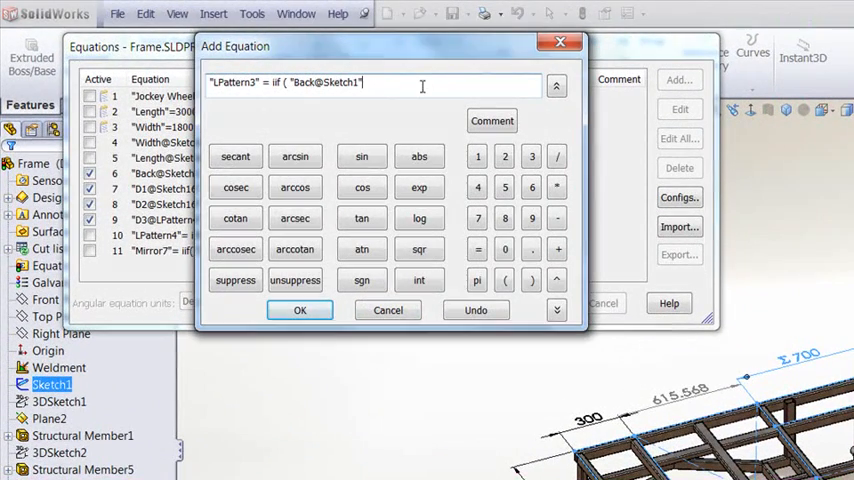
pyautogui.write('"<100')
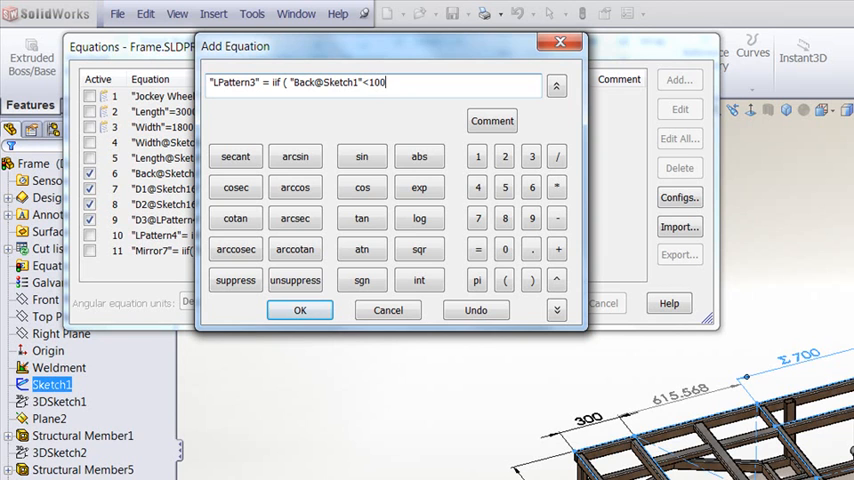
pyautogui.write('0,')
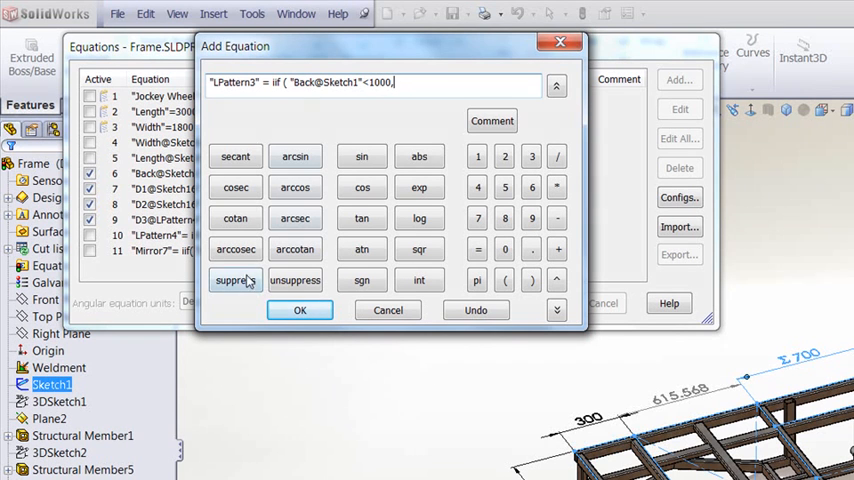
pyautogui.click(236, 280)
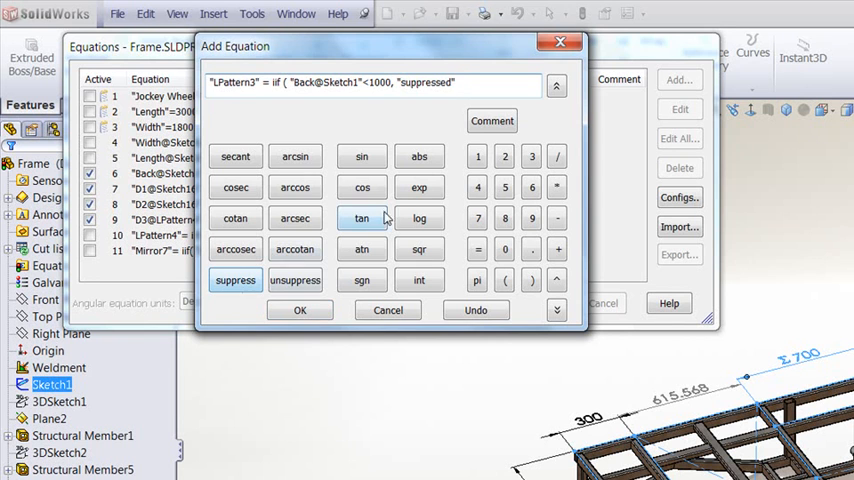
pyautogui.click(294, 280)
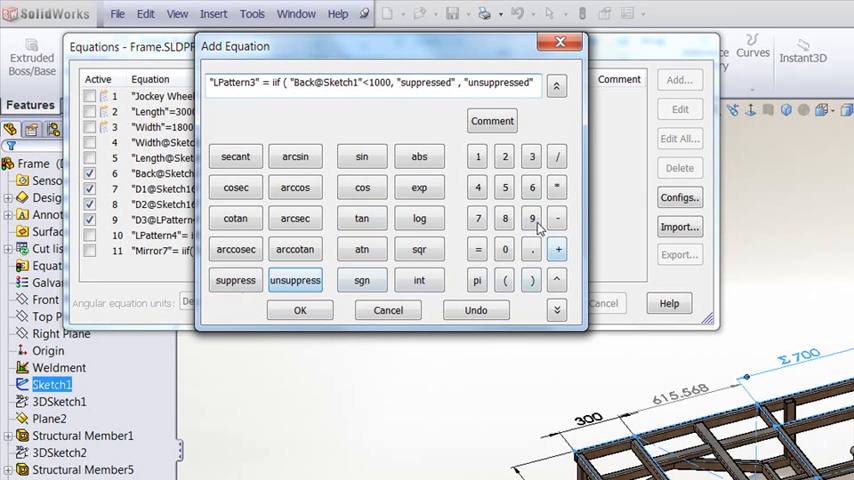
pyautogui.click(532, 280)
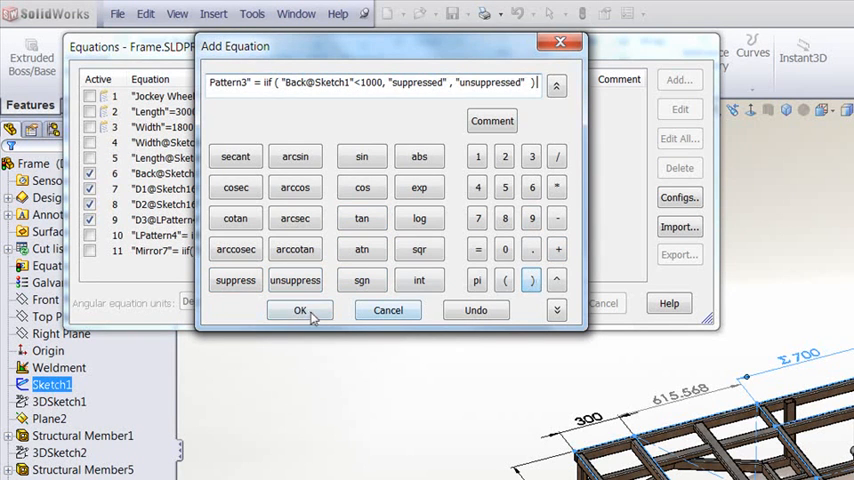
pyautogui.click(300, 310)
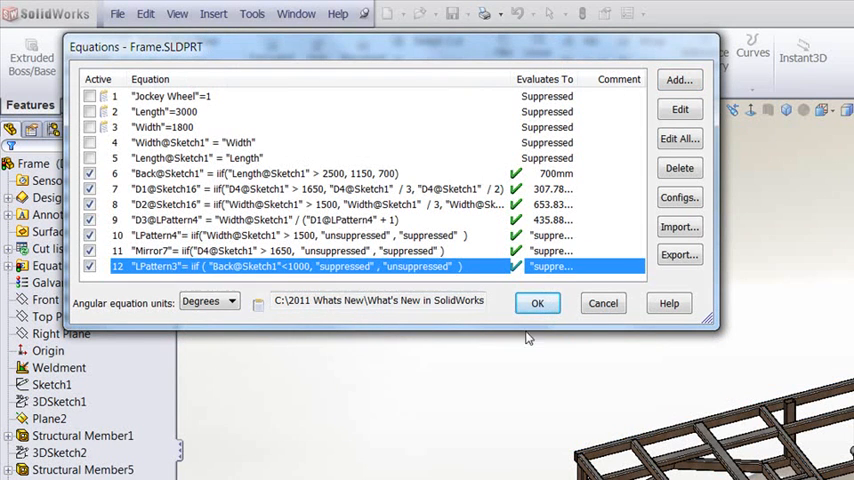
# - Apply the equations with the new LPattern3 rule and return to the frame model
pyautogui.click(536, 304)
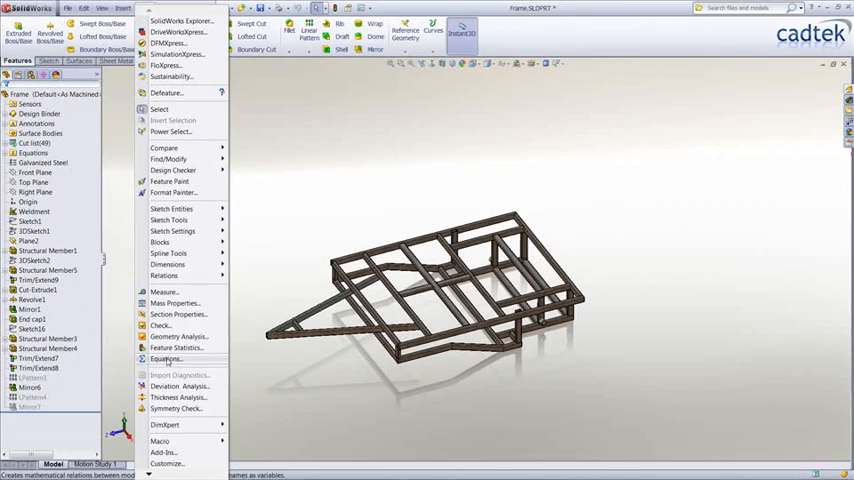
# - Reopen Equations, check the Evaluates To column shows LPattern3 suppressed, and accept
pyautogui.click(166, 360)
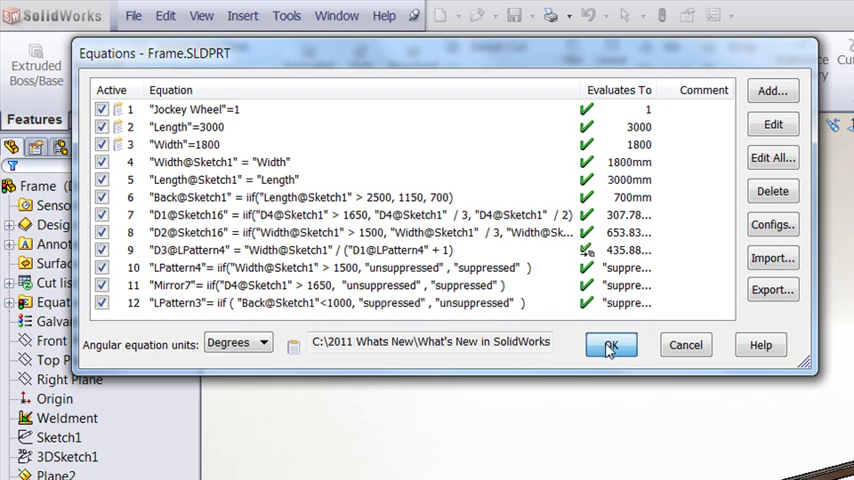
pyautogui.click(612, 344)
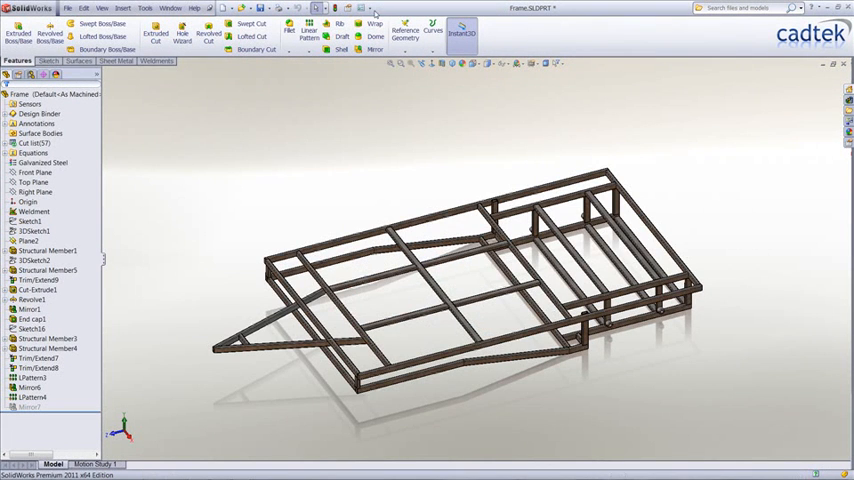
pyautogui.moveTo(248, 146)
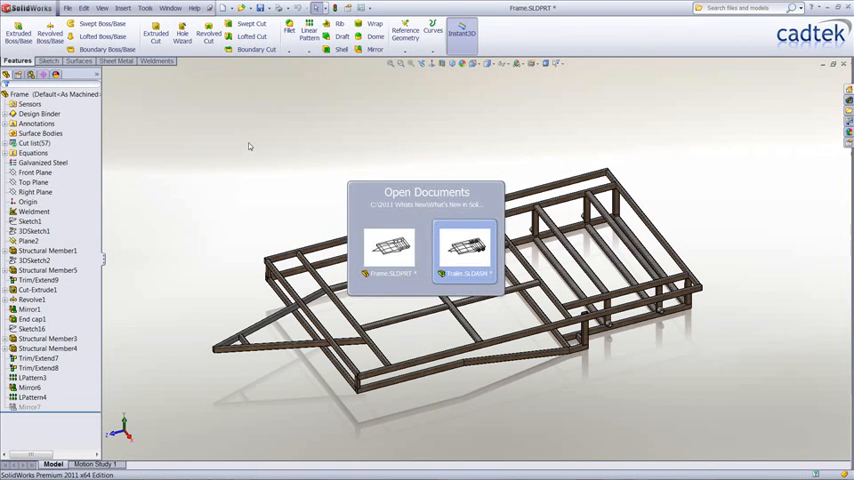
# - Return to Trailer.SLDASM so it rebuilds with the modified Frame part
pyautogui.click(466, 250)
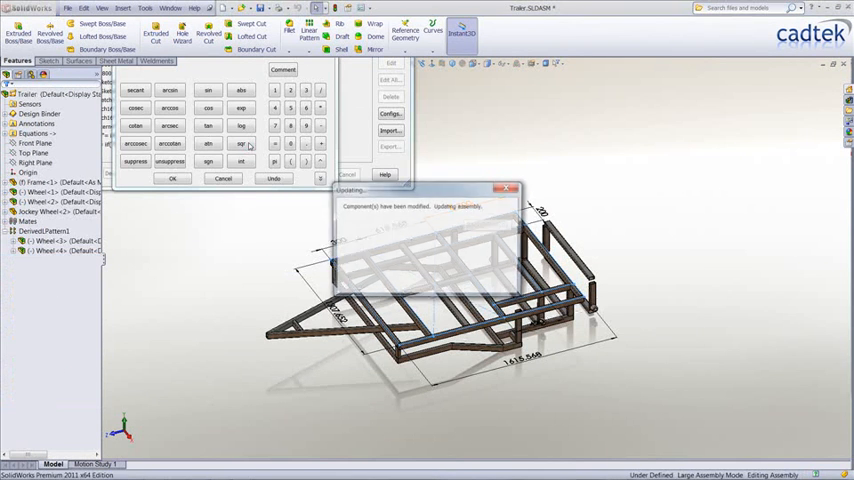